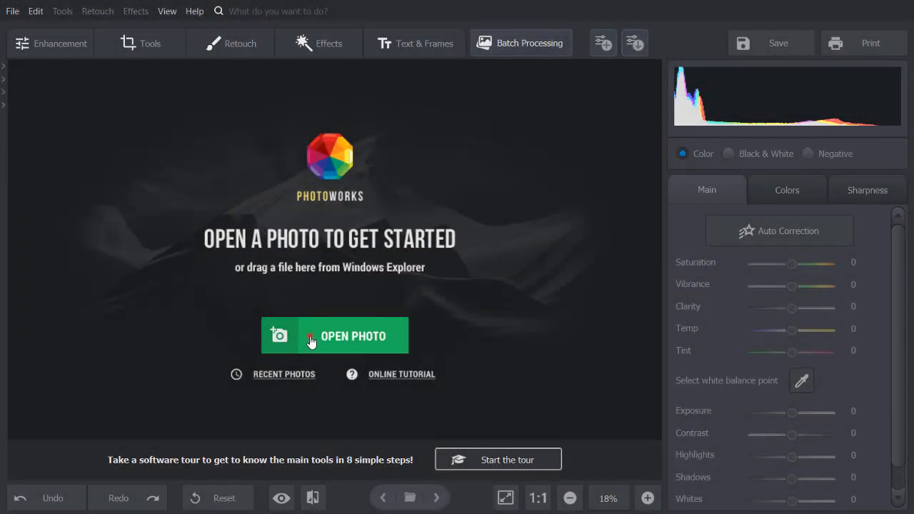
Open the pancake photo 1.jpg from the Pictures folder for editing
click(334, 336)
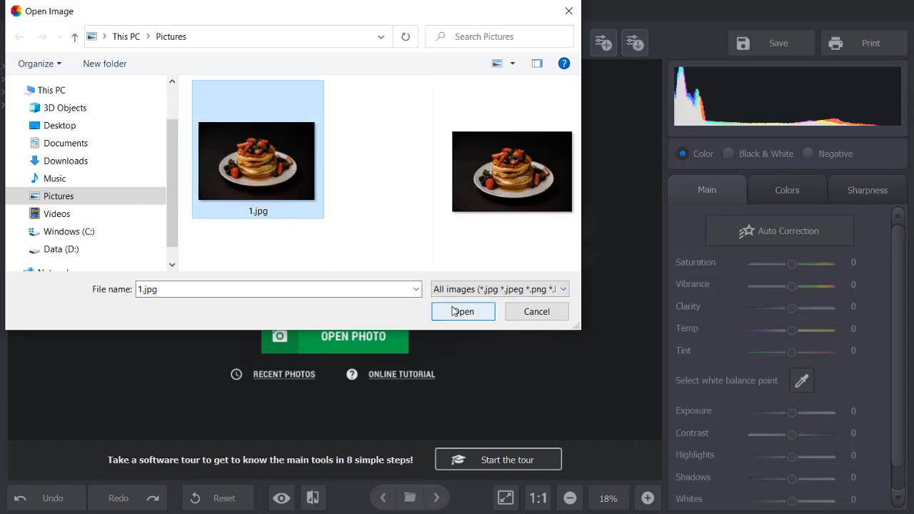
click(463, 311)
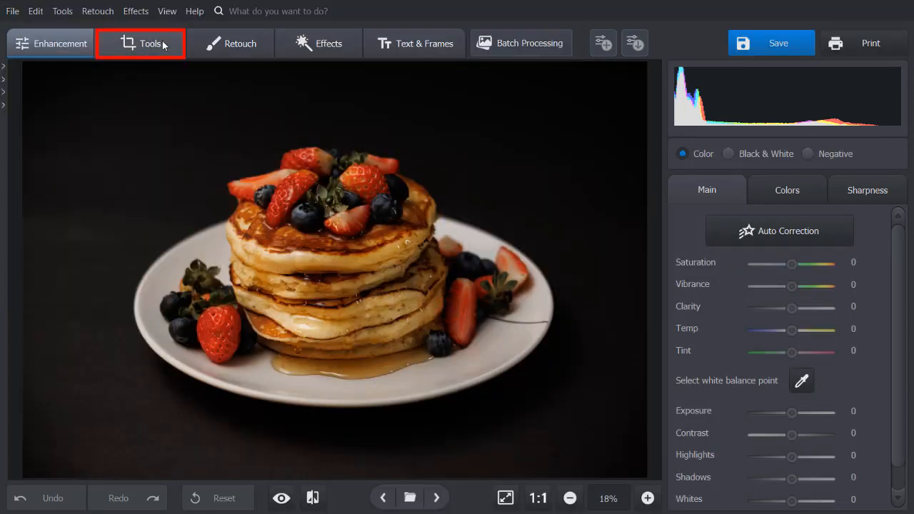
Start Change Background and paint green Object strokes over the pancakes and plate with a larger brush
click(140, 43)
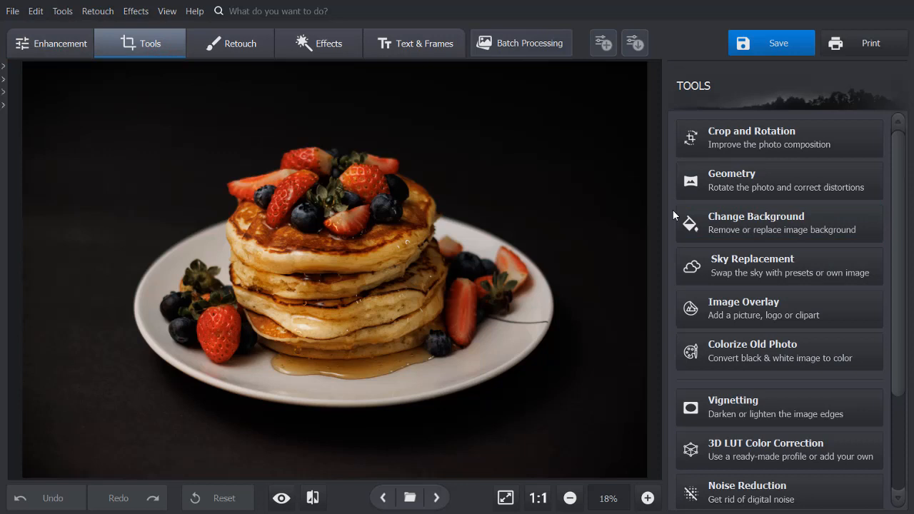
click(757, 222)
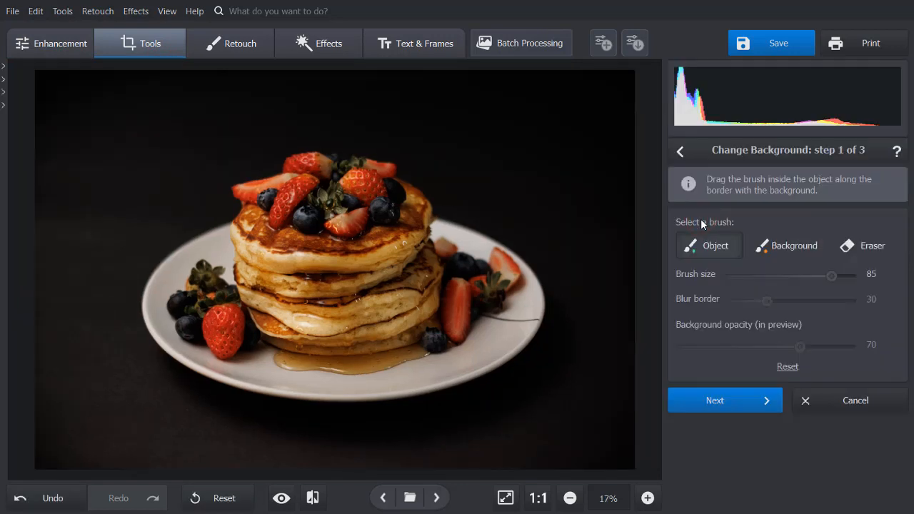
drag(831, 276, 844, 275)
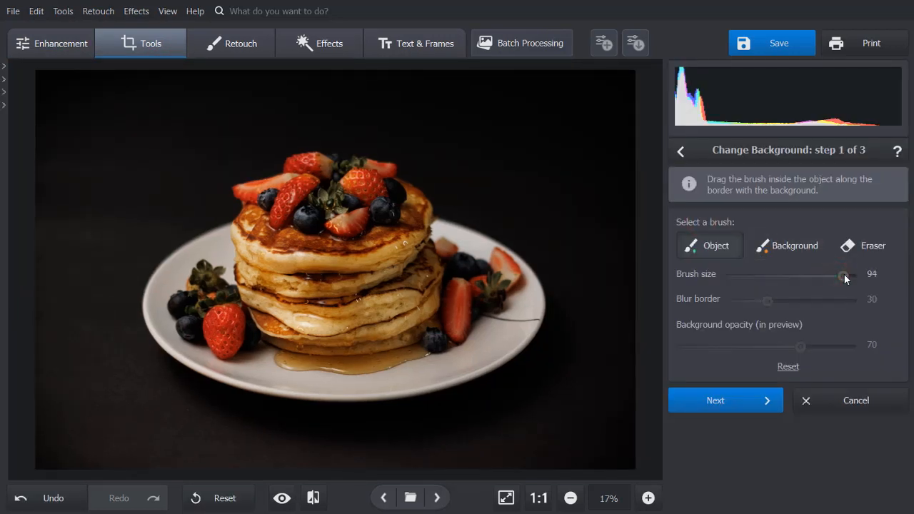
drag(393, 192, 425, 350)
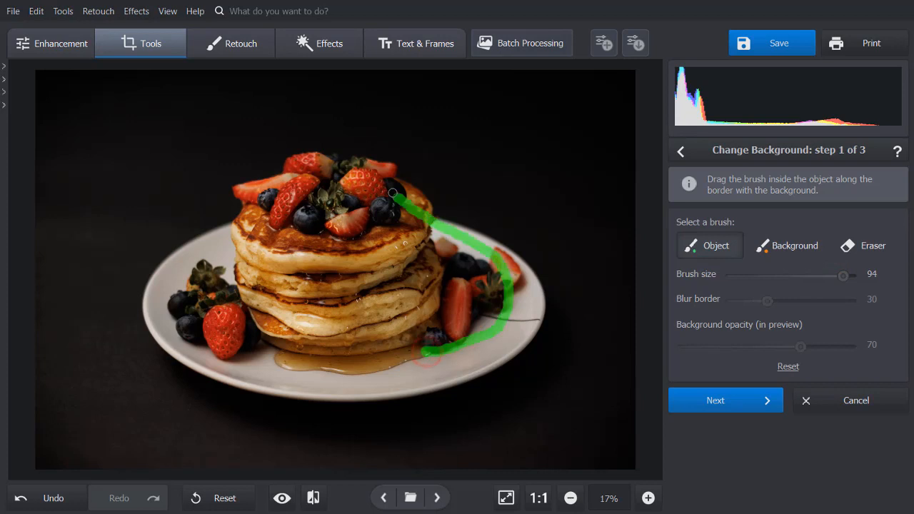
drag(397, 193, 474, 343)
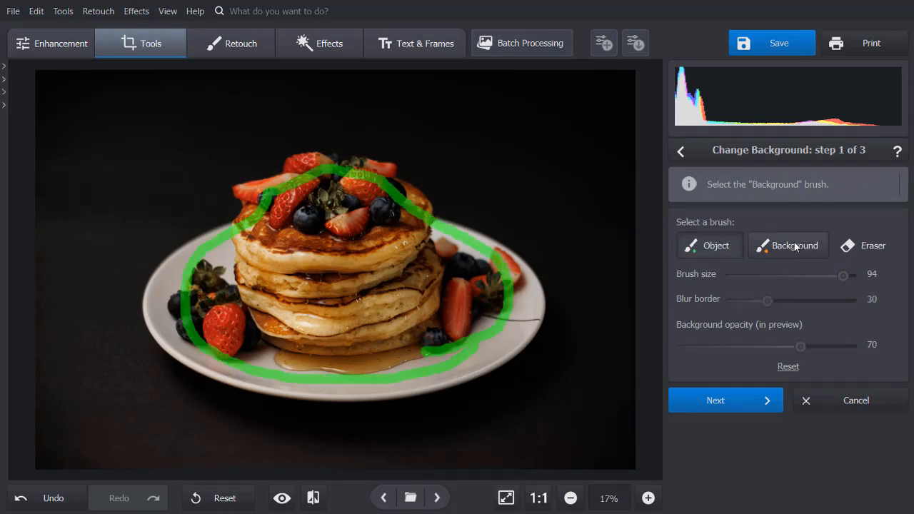
Mark the black area beside the plate as Background at brush size 100 and continue to step 2
click(788, 246)
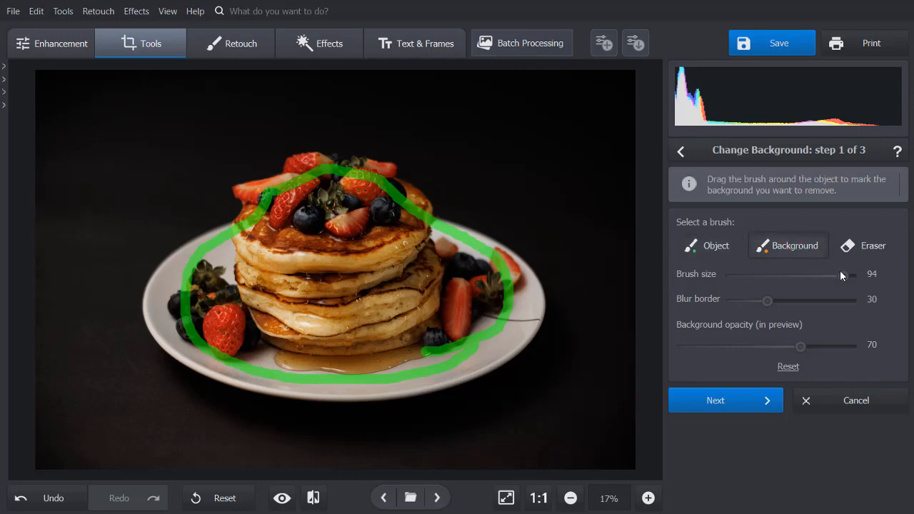
drag(842, 275, 850, 276)
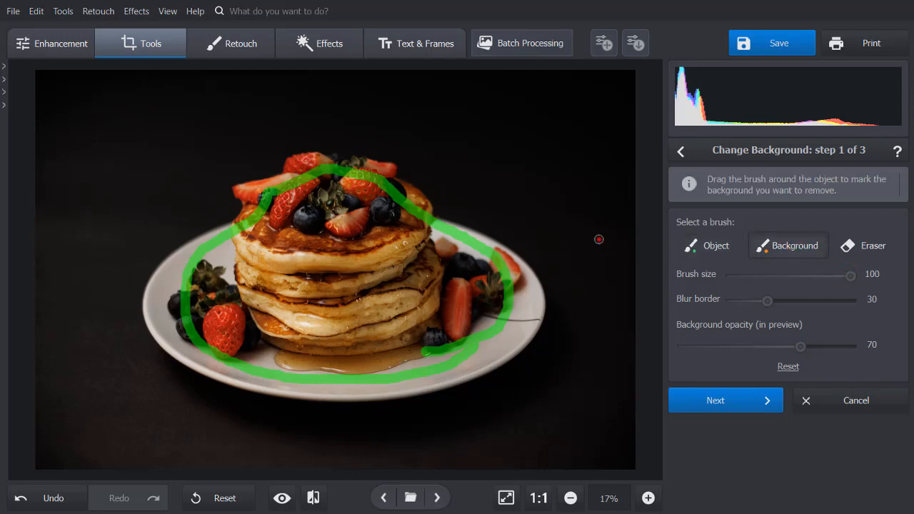
drag(598, 239, 509, 400)
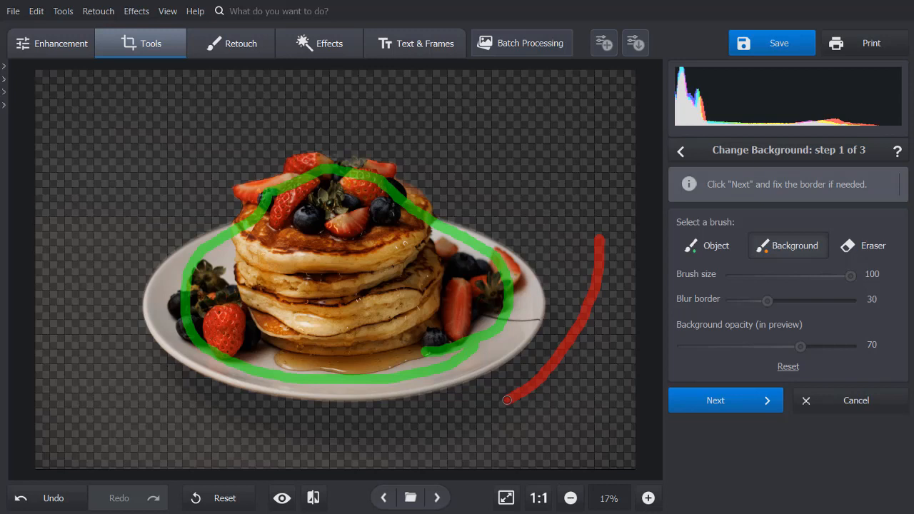
click(714, 400)
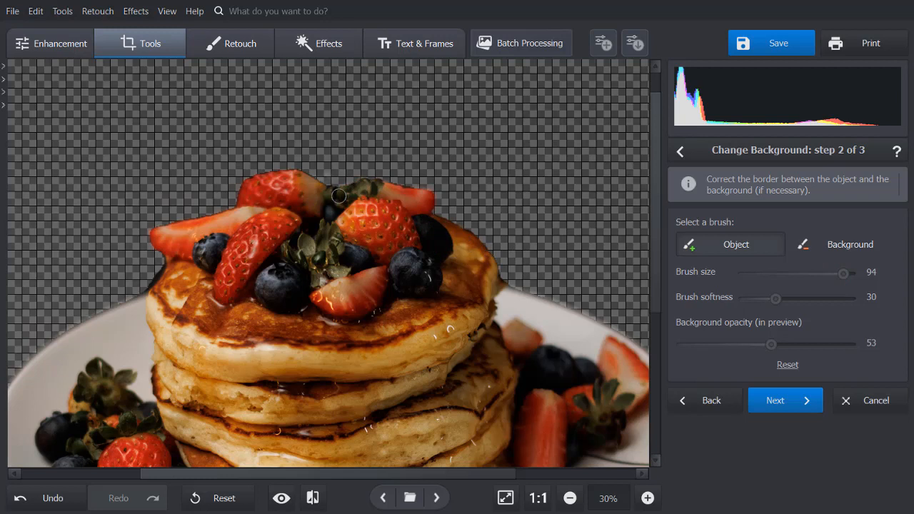
Activate the Background correction brush at size 83 and fit the whole photo in view
click(843, 244)
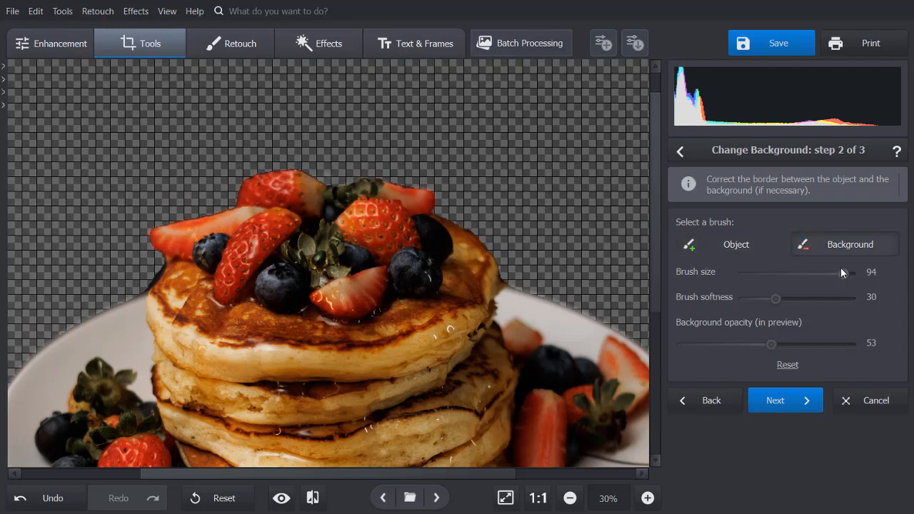
drag(854, 273, 831, 273)
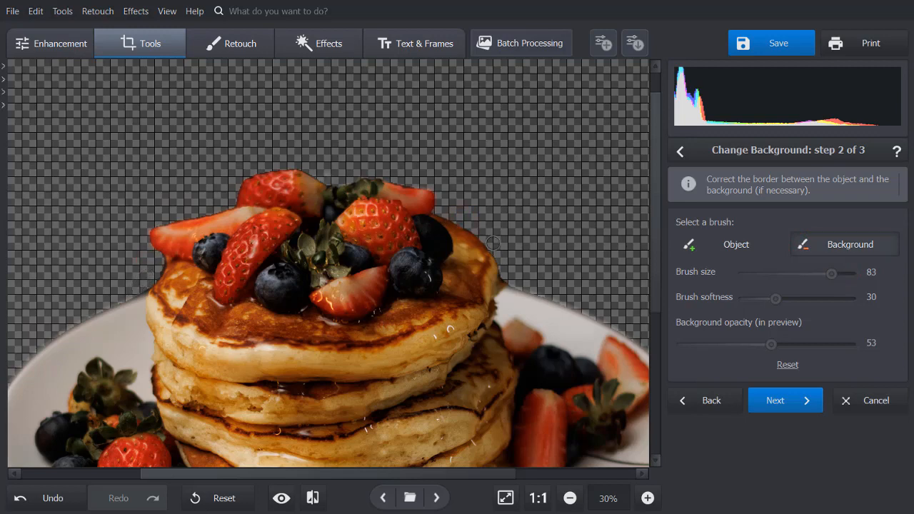
click(570, 497)
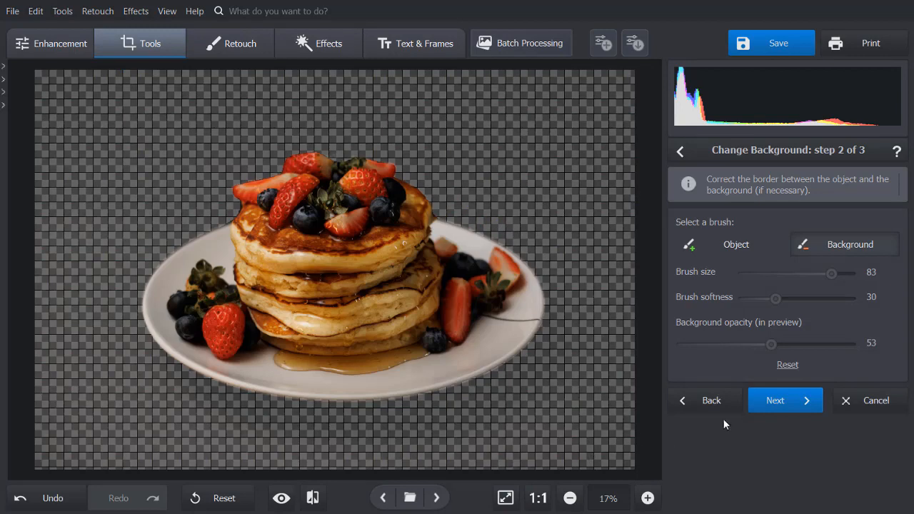
Reach step 3 and set Blur edge to 20 and Extend edge to -11
click(785, 400)
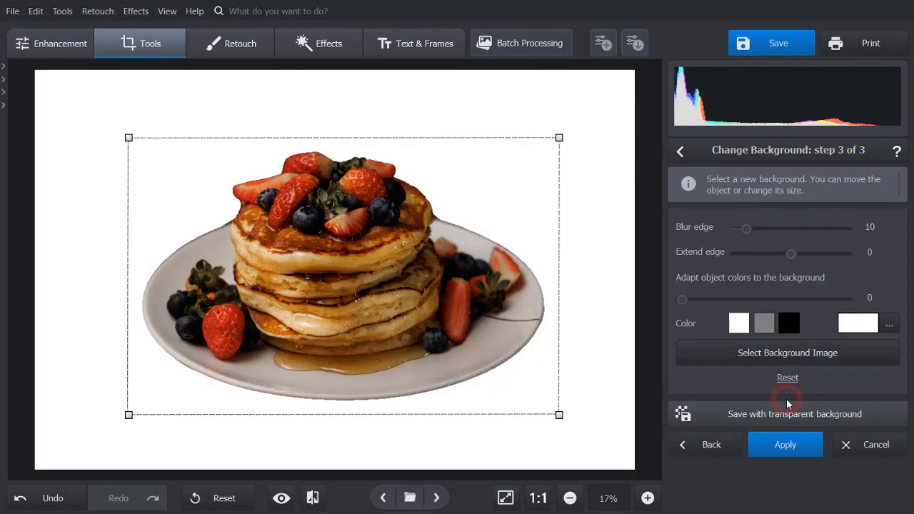
drag(746, 229, 742, 228)
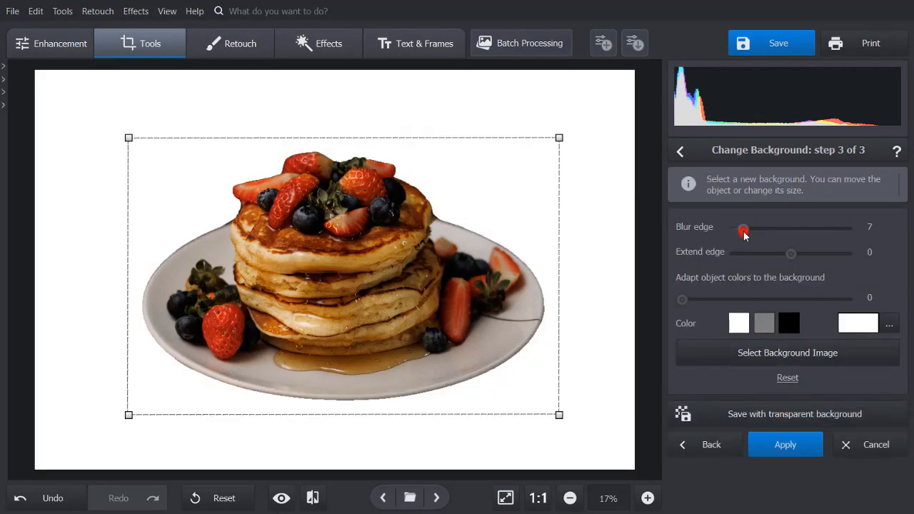
drag(742, 229, 757, 229)
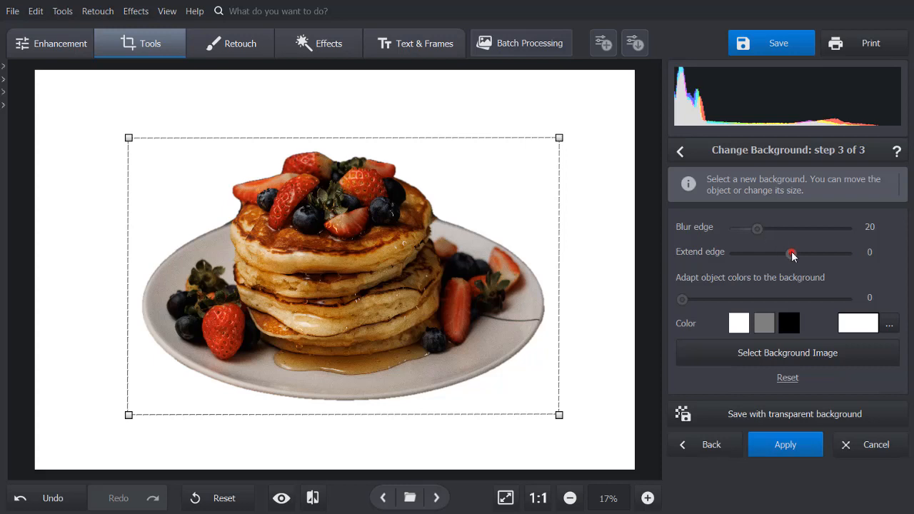
drag(790, 255, 784, 254)
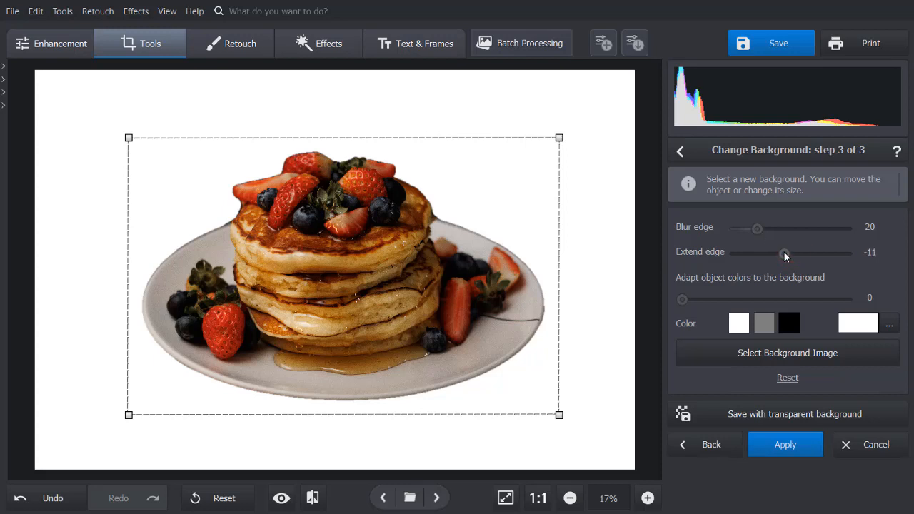